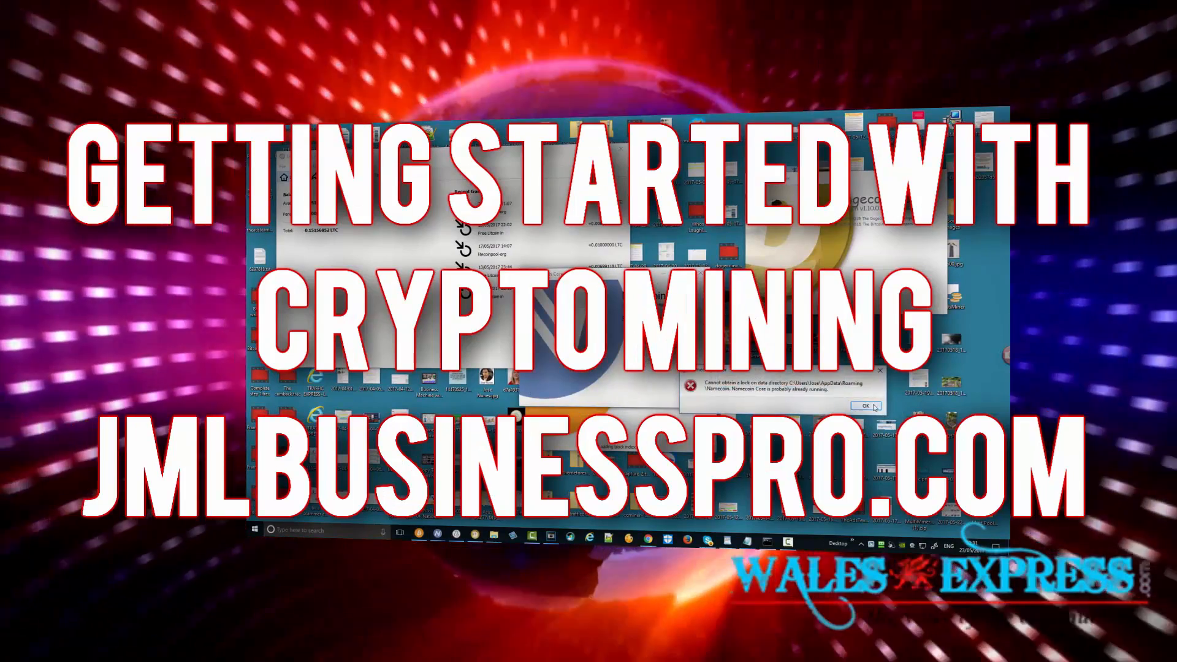
Dismiss the 'Cannot obtain a lock on data directory' error for Namecoin Core with OK
{"action": "left_click", "coordinate": [863, 406]}
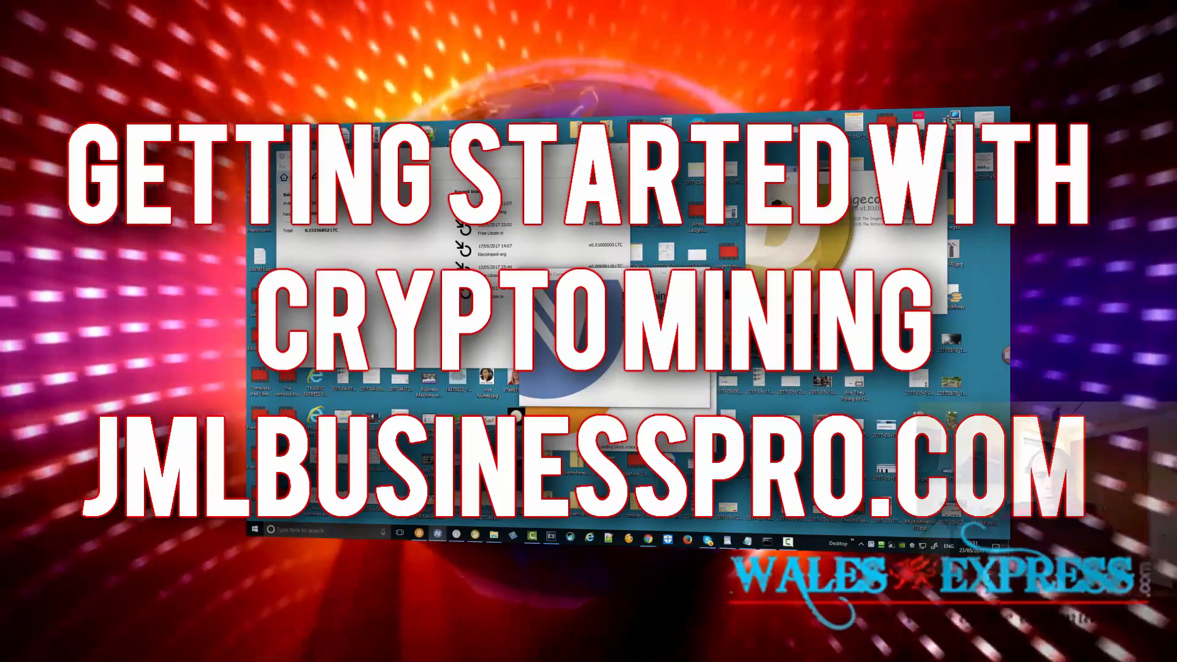